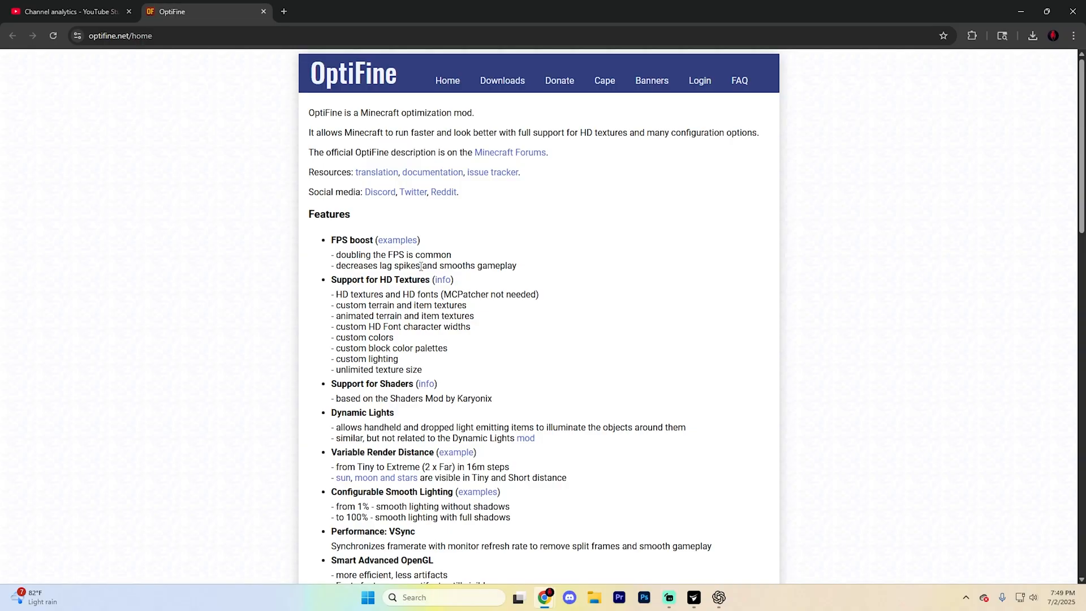
{"action": "mouse_move", "coordinate": [502, 97]}
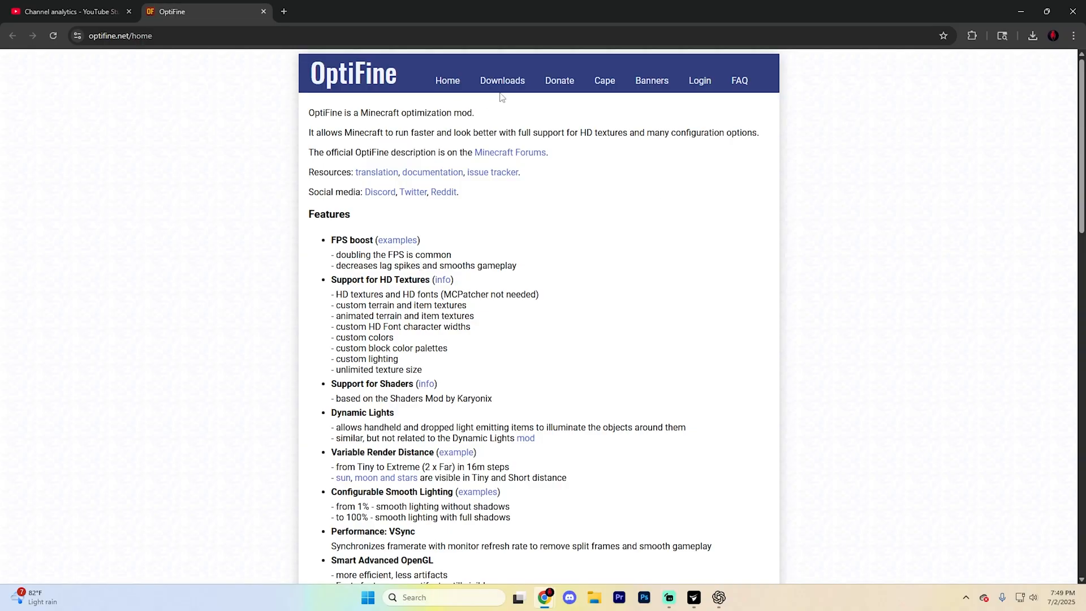
Show the Minecraft 1.21.7 preview builds on the OptiFine downloads page.
{"action": "left_click", "coordinate": [501, 80]}
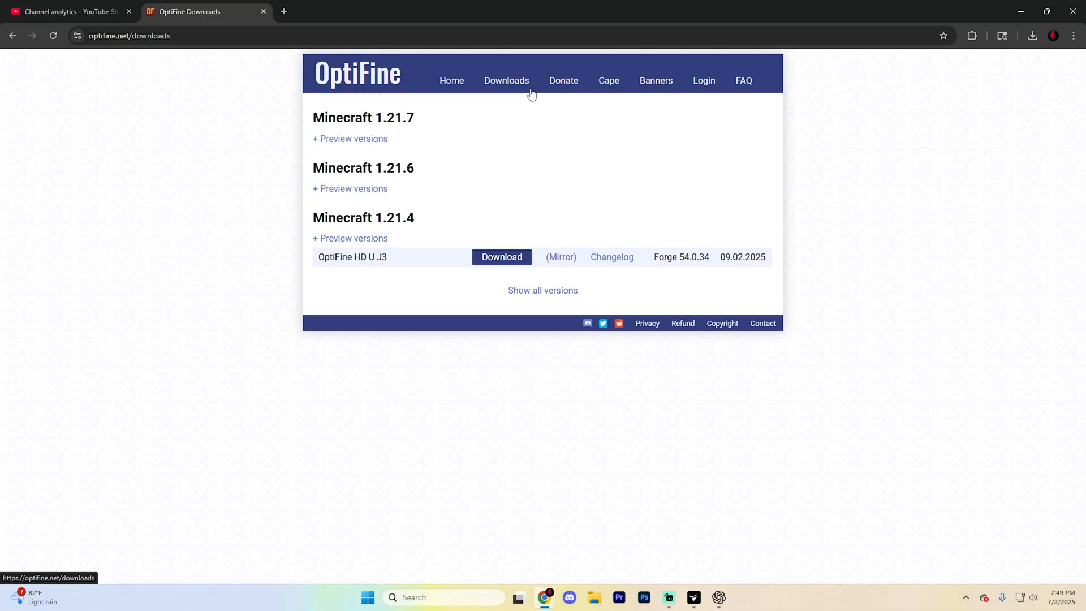
{"action": "mouse_move", "coordinate": [324, 118]}
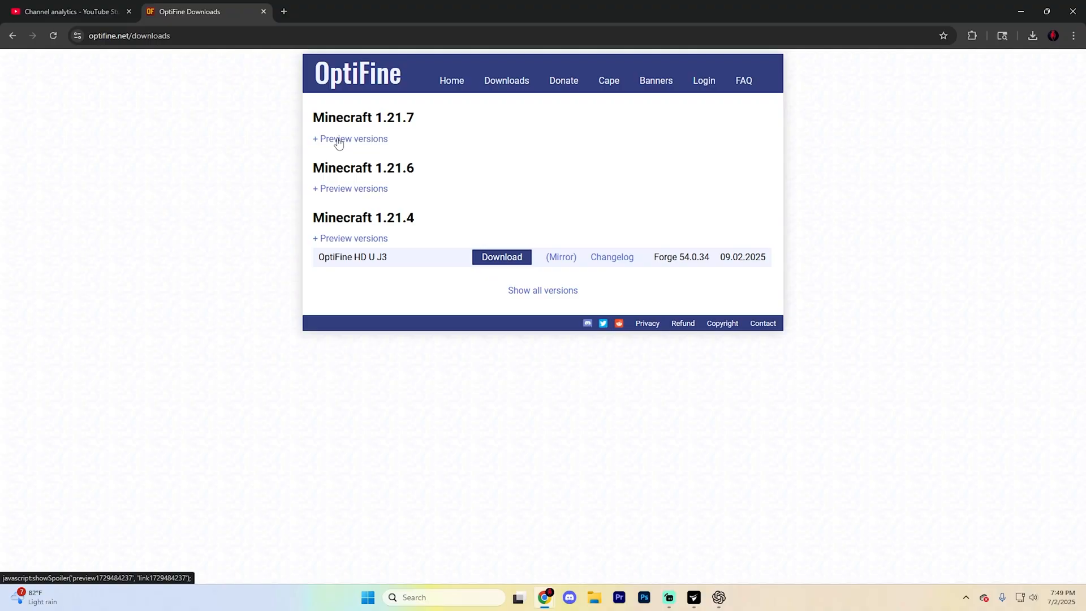
{"action": "left_click", "coordinate": [351, 138]}
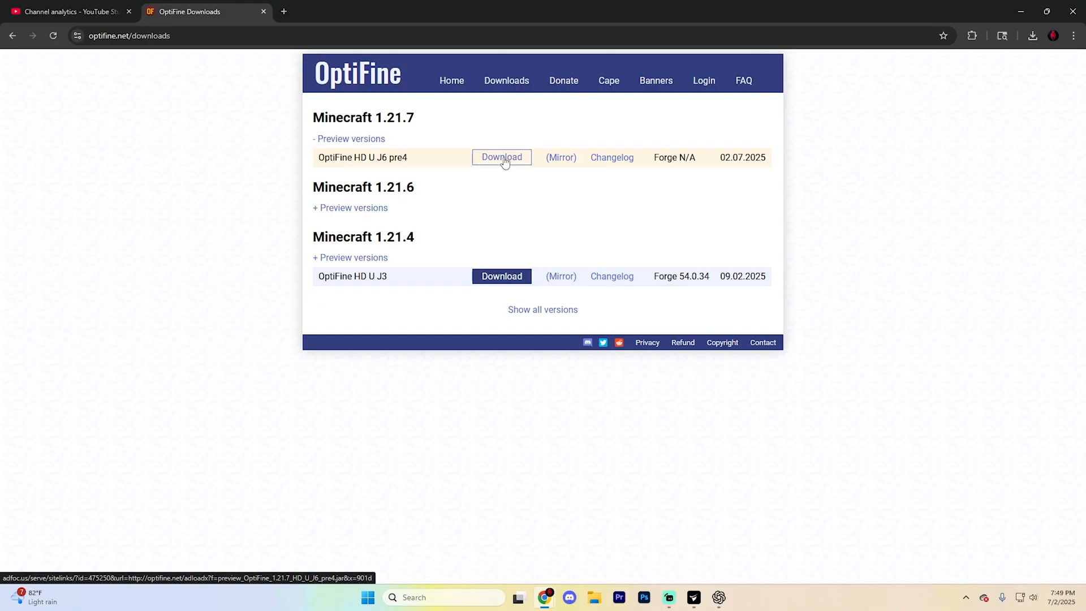
Download OptiFine HD U J6 pre4, skipping the adfoc advertisement.
{"action": "left_click", "coordinate": [501, 158]}
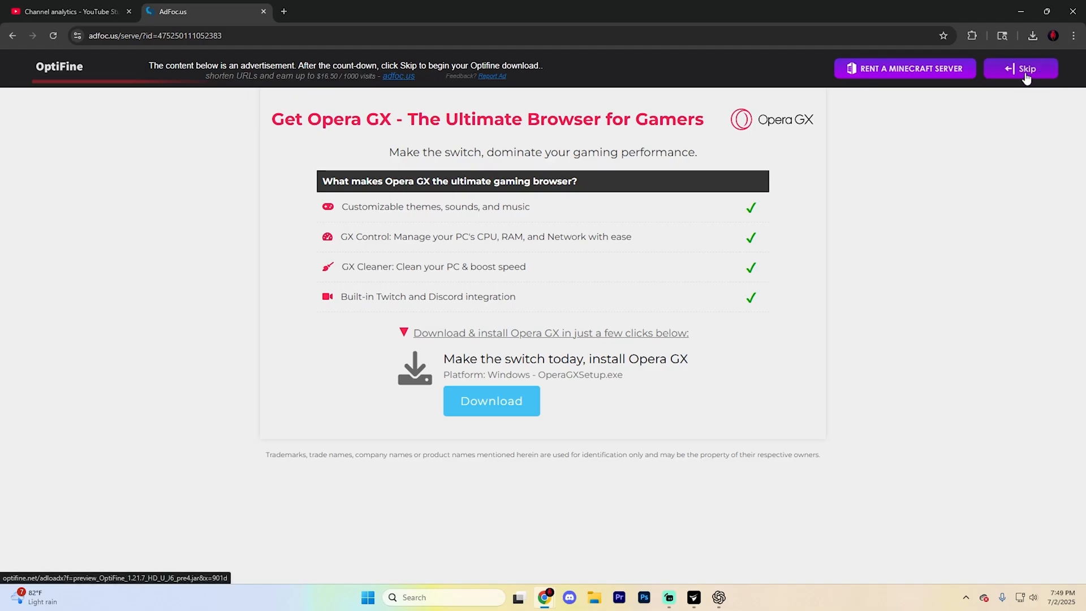
{"action": "left_click", "coordinate": [1021, 69]}
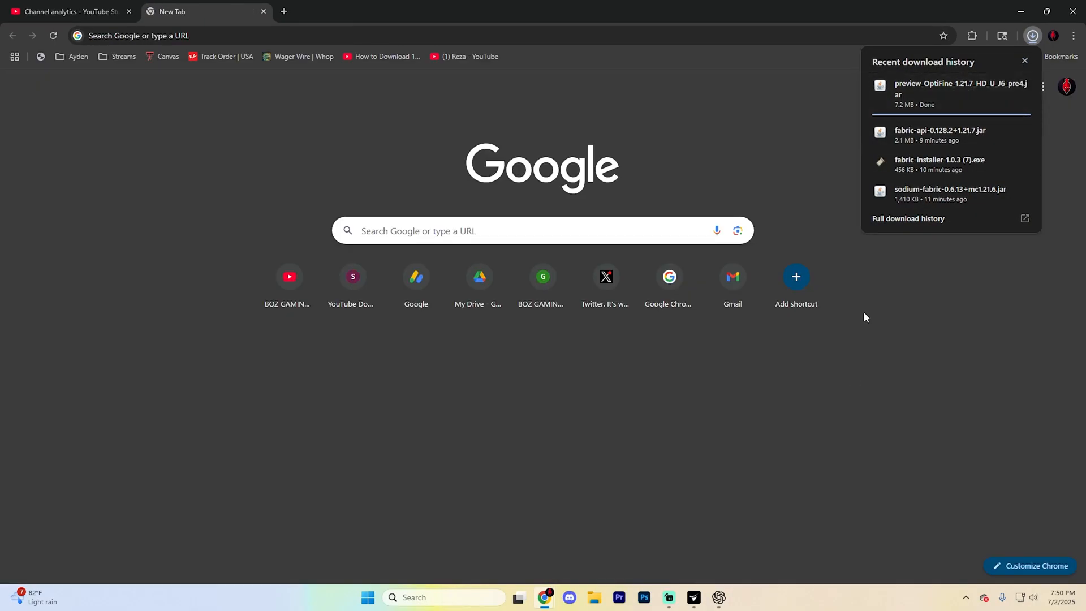
Run the downloaded preview_OptiFine jar from Chrome's downloads list.
{"action": "left_click", "coordinate": [1032, 36]}
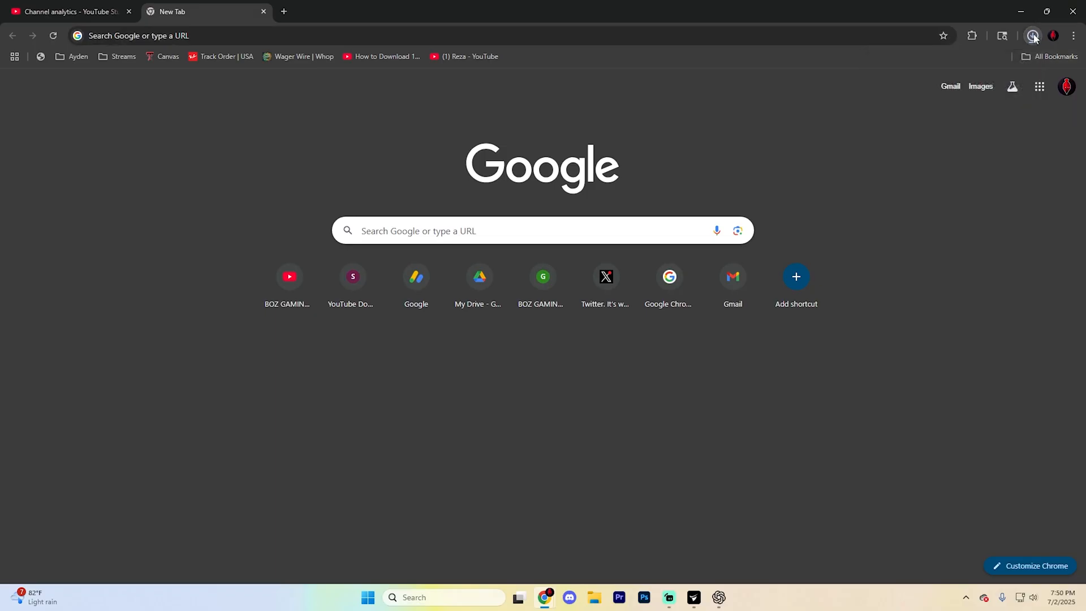
{"action": "left_click", "coordinate": [1031, 35]}
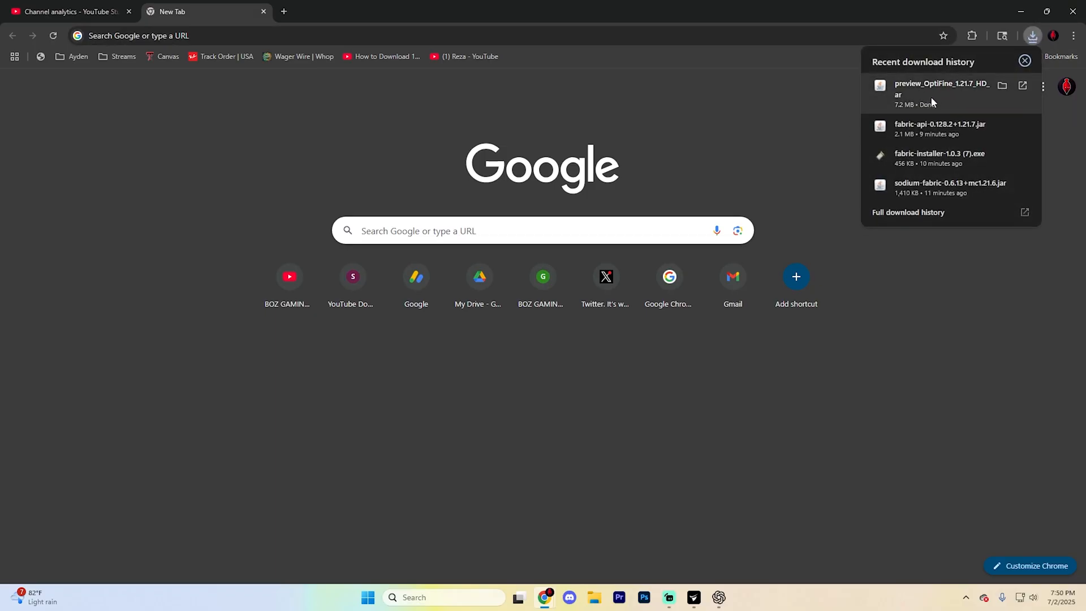
{"action": "left_click", "coordinate": [942, 89]}
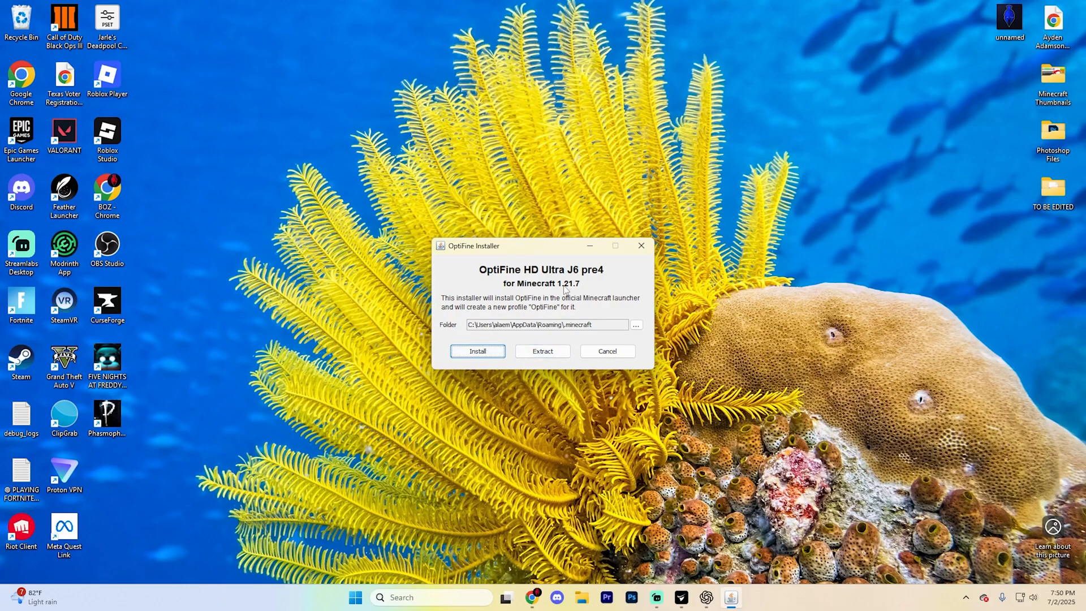
{"action": "mouse_move", "coordinate": [571, 287]}
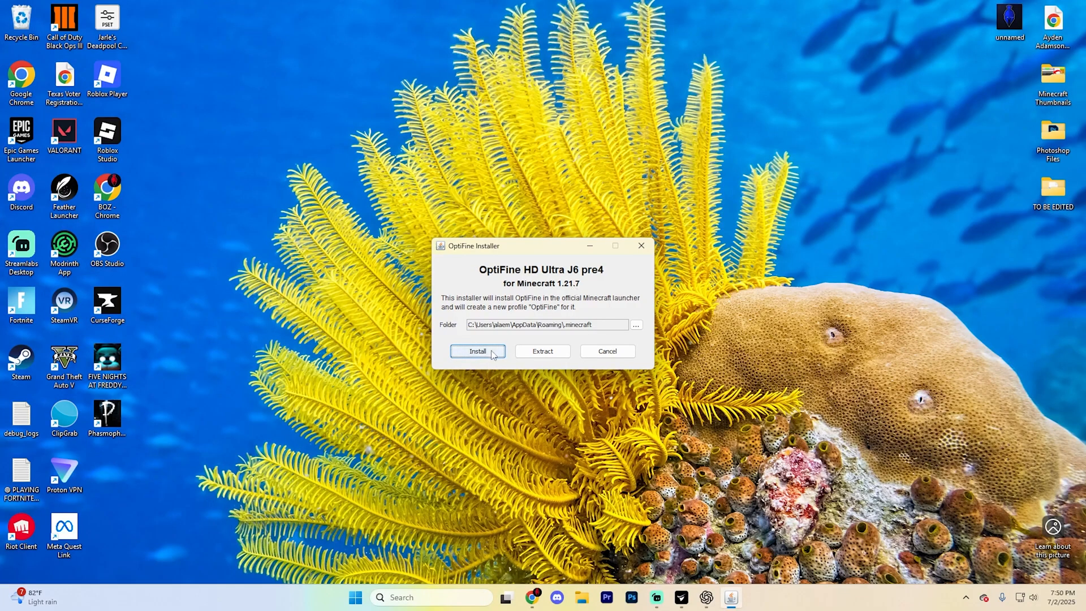
Install OptiFine HD Ultra J6 pre4 into the Minecraft folder and confirm success.
{"action": "left_click", "coordinate": [477, 350]}
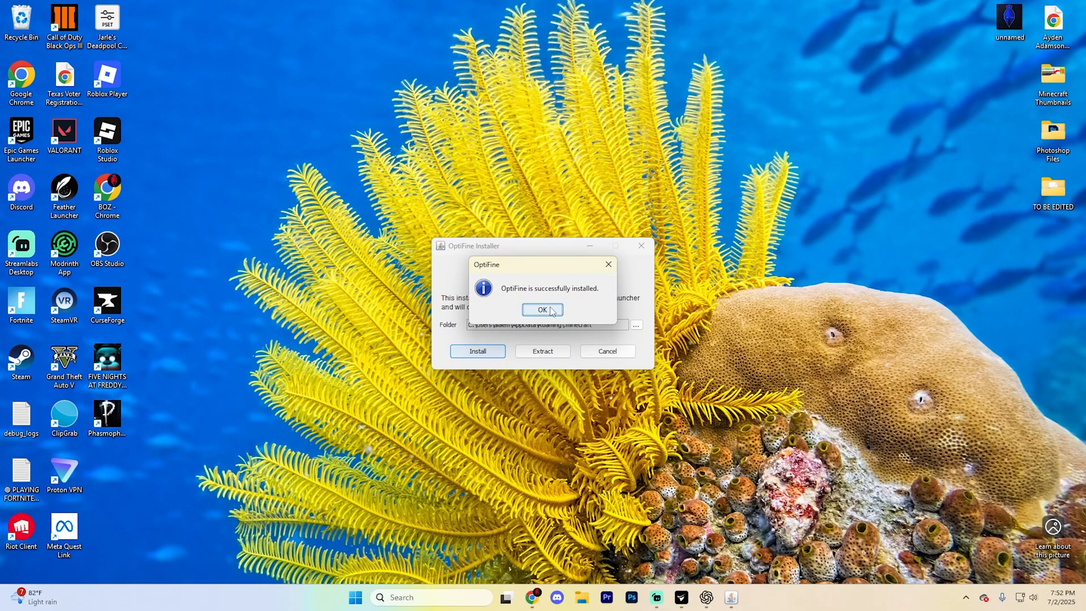
{"action": "left_click", "coordinate": [541, 310]}
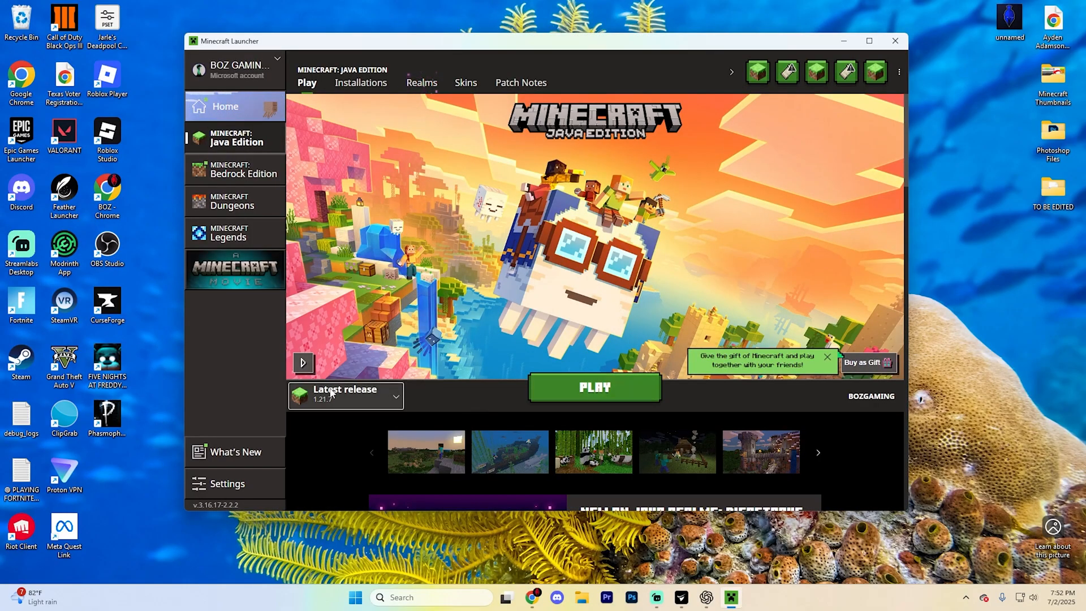
Launch Minecraft with the OptiFine installation, accepting the modded-installation warning.
{"action": "left_click", "coordinate": [393, 395]}
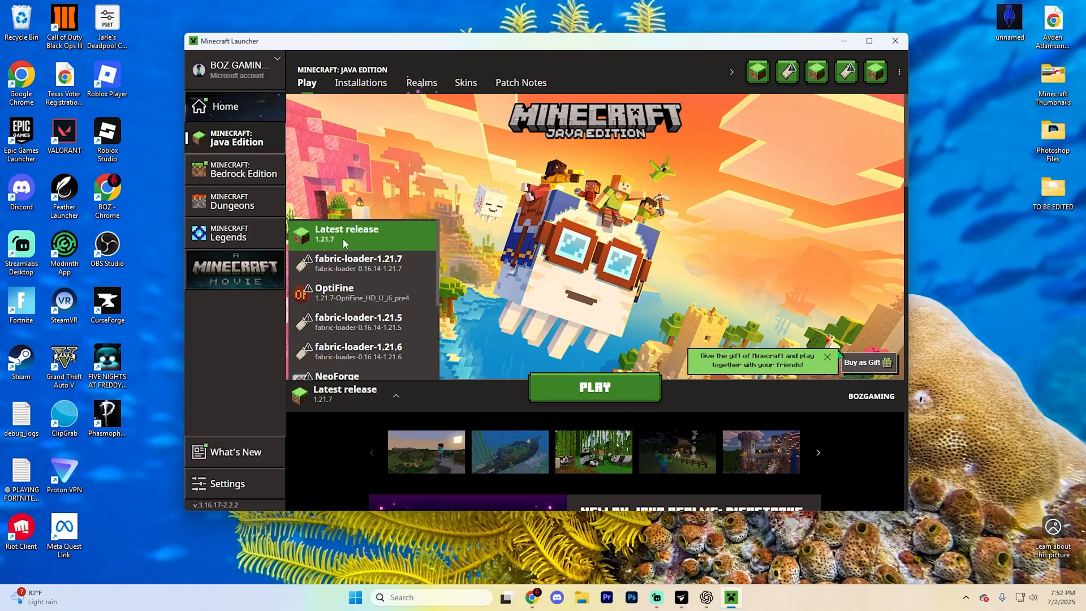
{"action": "left_click", "coordinate": [335, 292]}
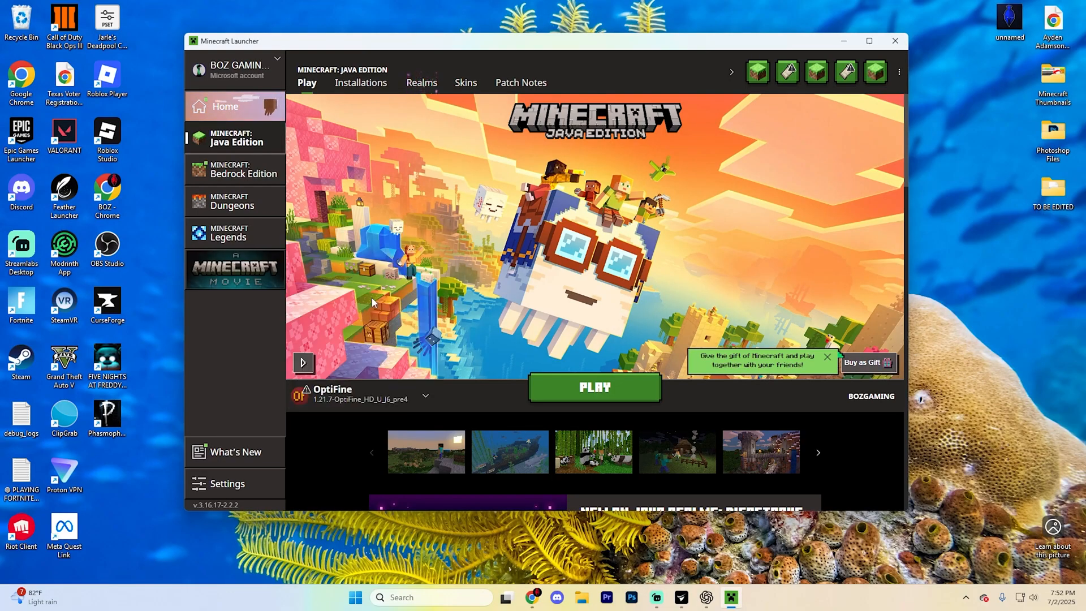
{"action": "left_click", "coordinate": [592, 386]}
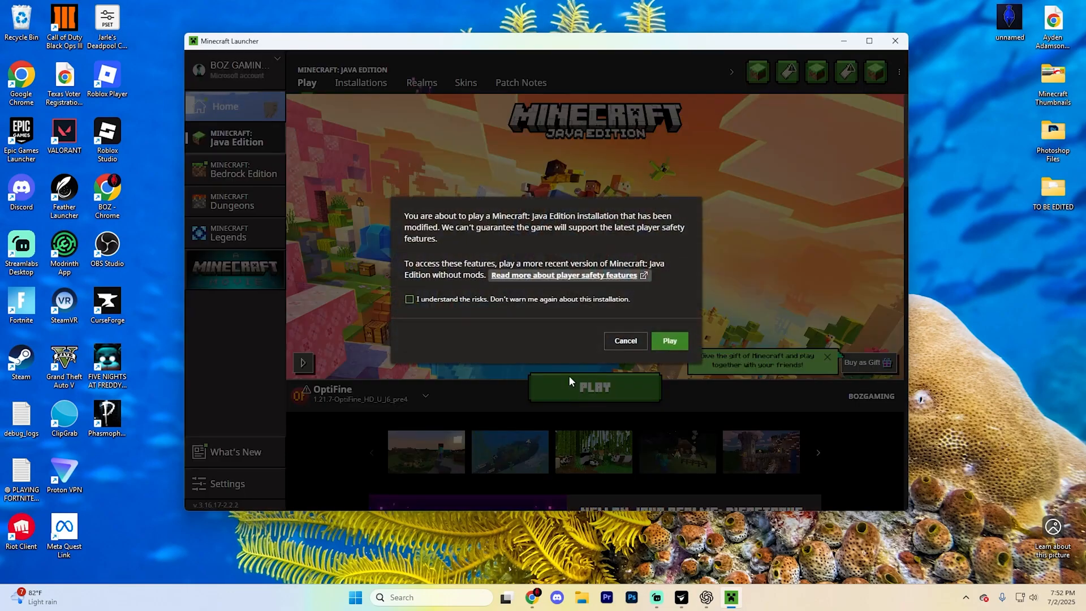
{"action": "left_click", "coordinate": [408, 298]}
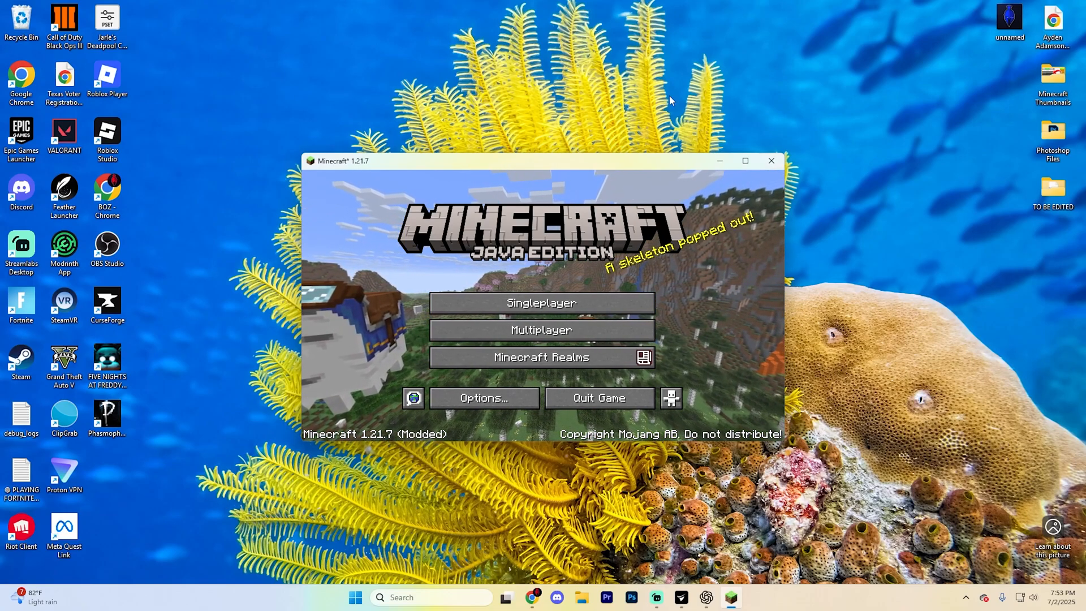
Enter the 'Sodium 1.21.7' singleplayer world.
{"action": "left_click", "coordinate": [541, 301]}
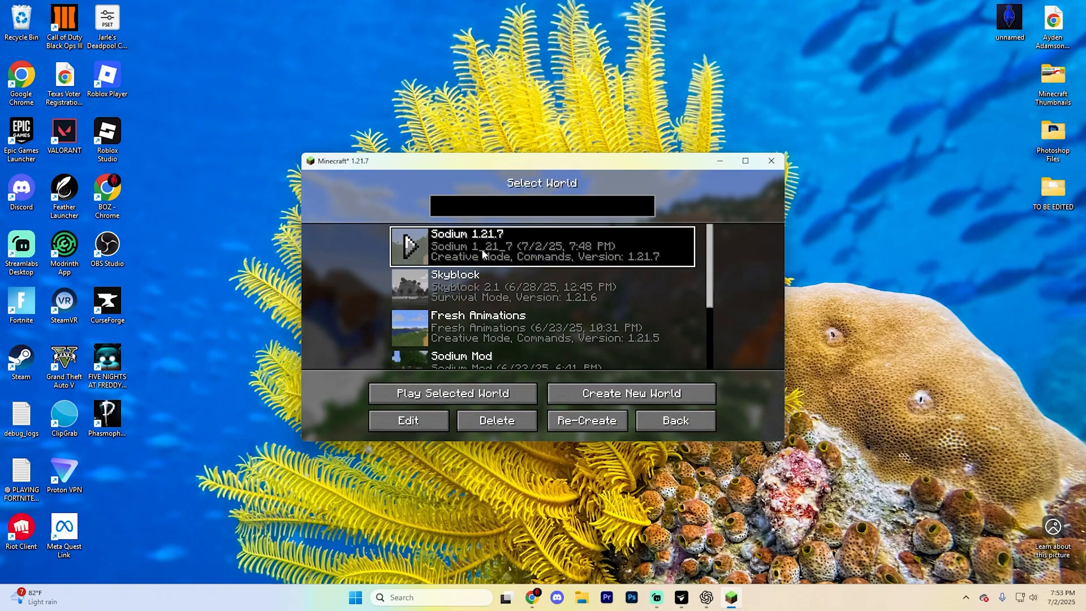
{"action": "left_click", "coordinate": [452, 392]}
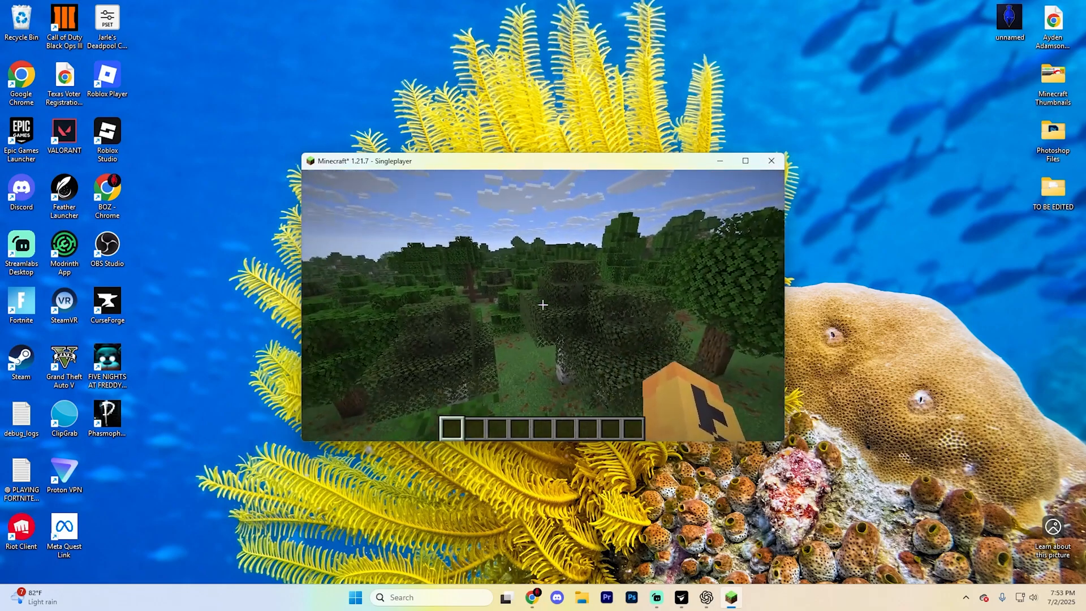
{"action": "key", "text": "Escape"}
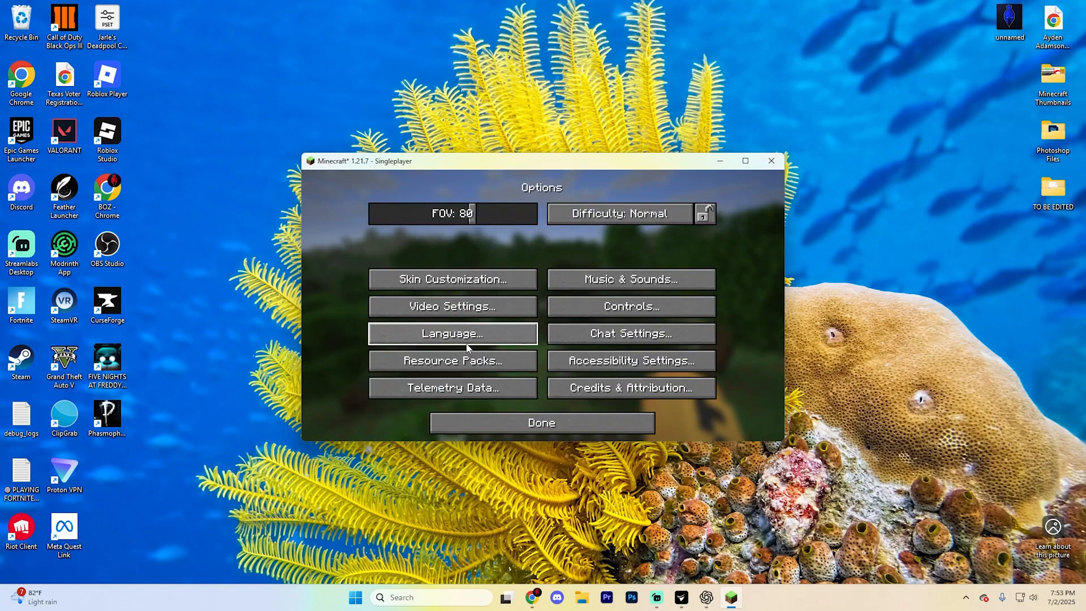
{"action": "left_click", "coordinate": [451, 307]}
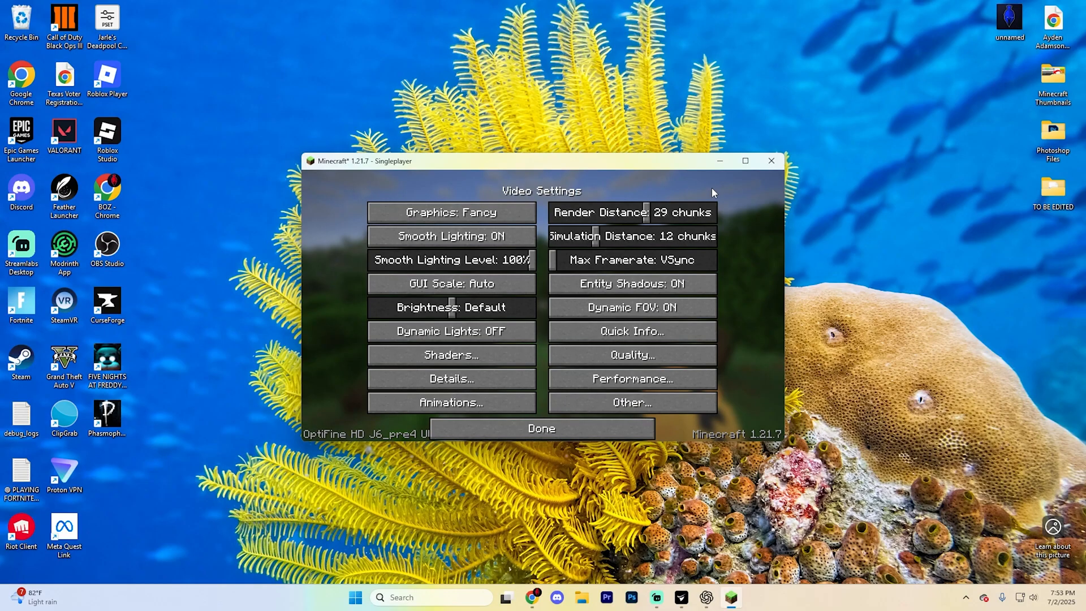
{"action": "mouse_move", "coordinate": [451, 354]}
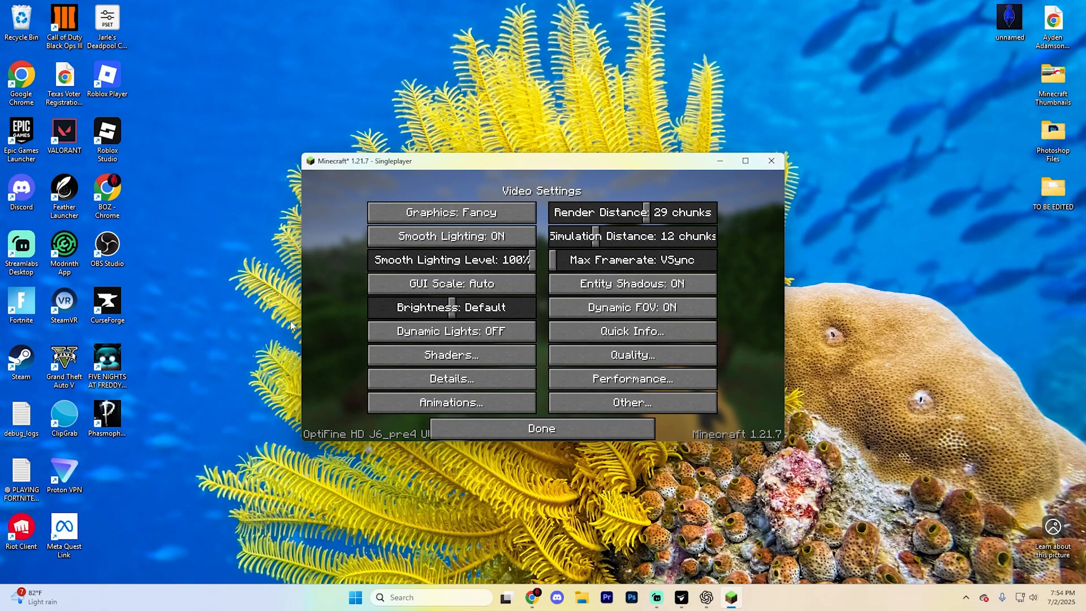
{"action": "left_click", "coordinate": [540, 427]}
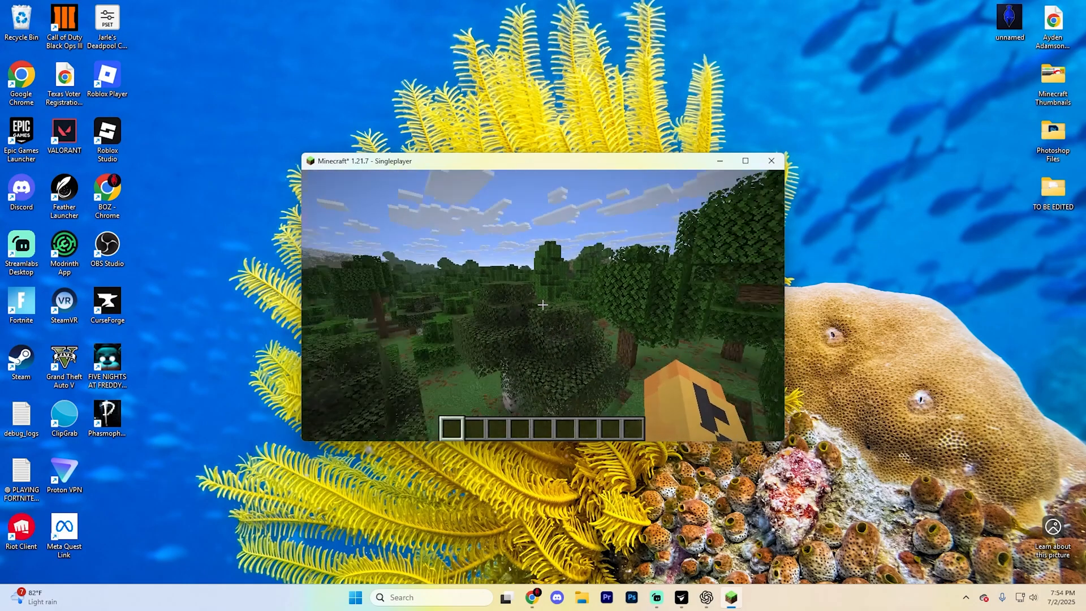